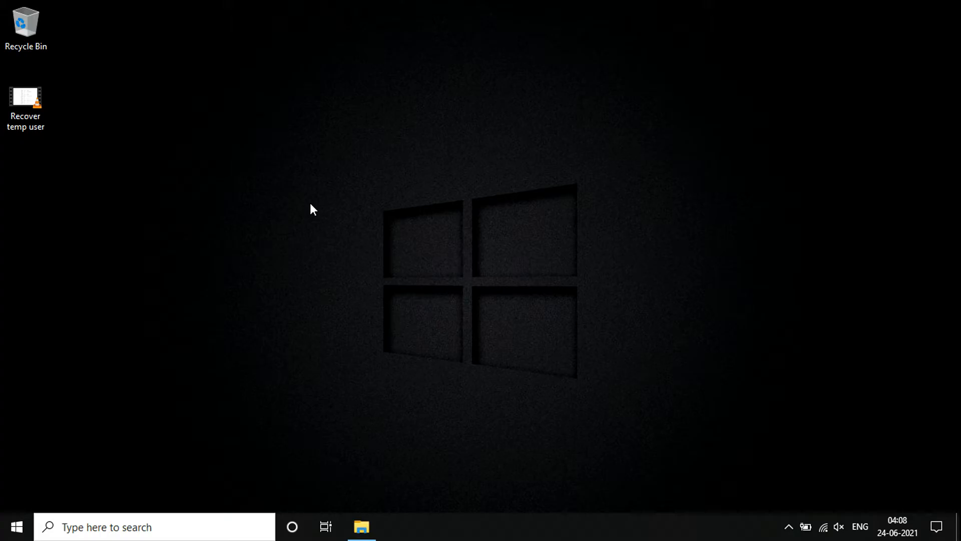
mouse_move(108, 149)
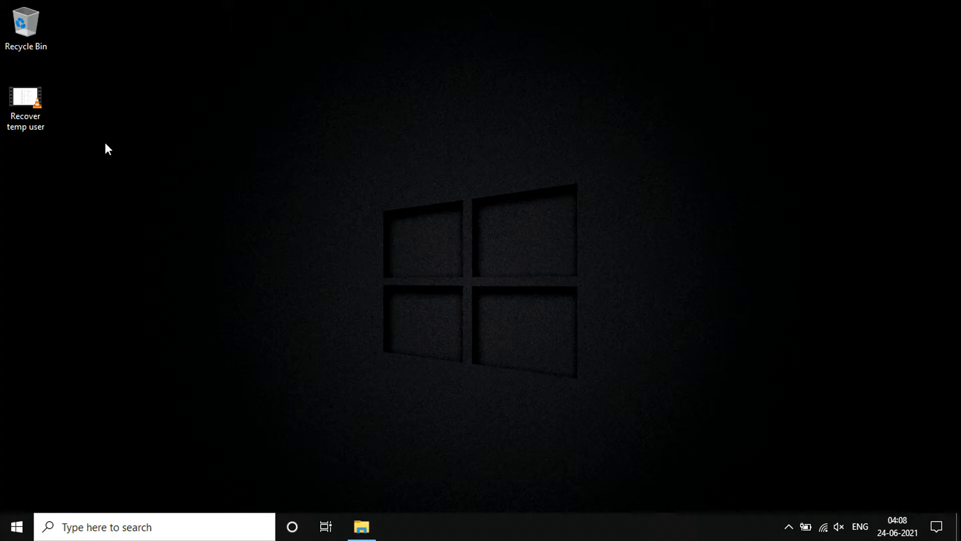
mouse_move(91, 119)
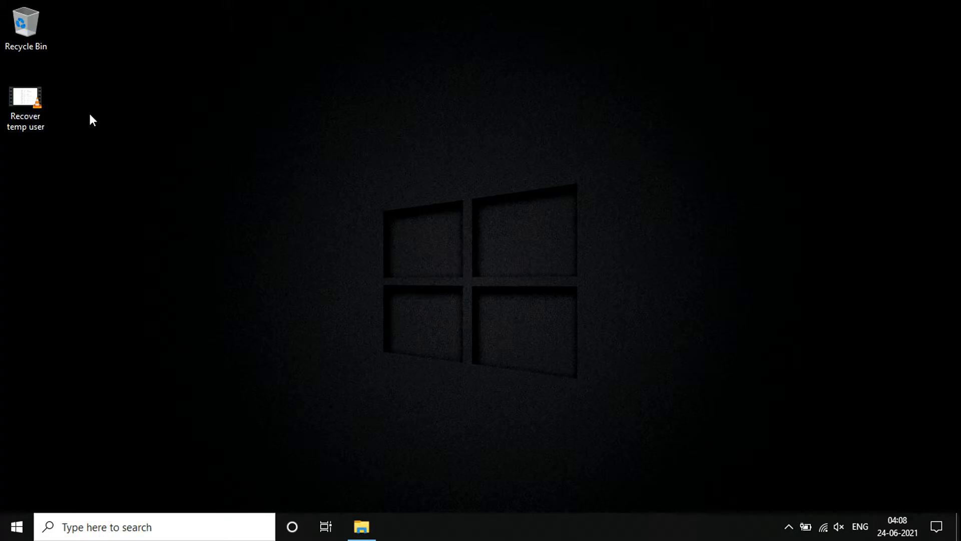
- Open the 'Recover temp user' desktop video in VLC, whose title bar reads 'Linux'
click(26, 103)
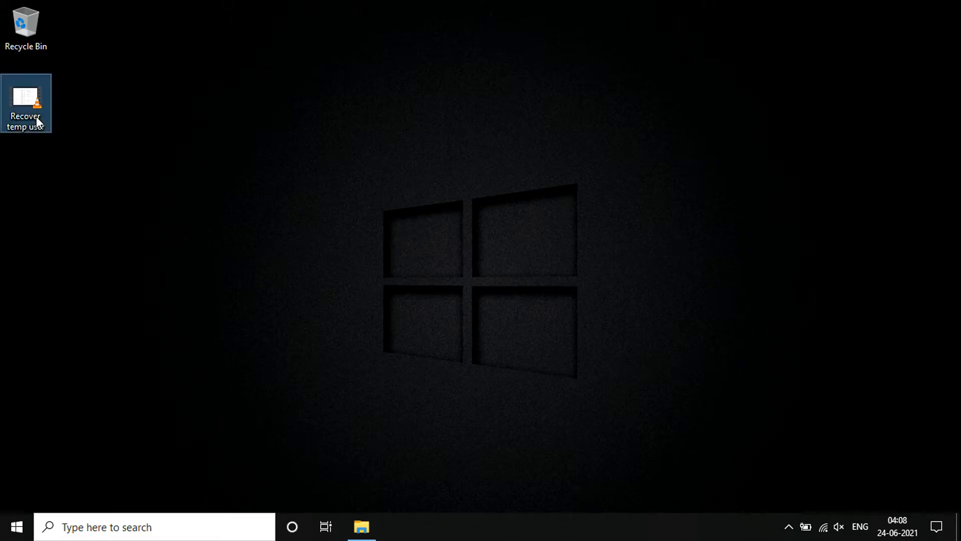
double_click(26, 103)
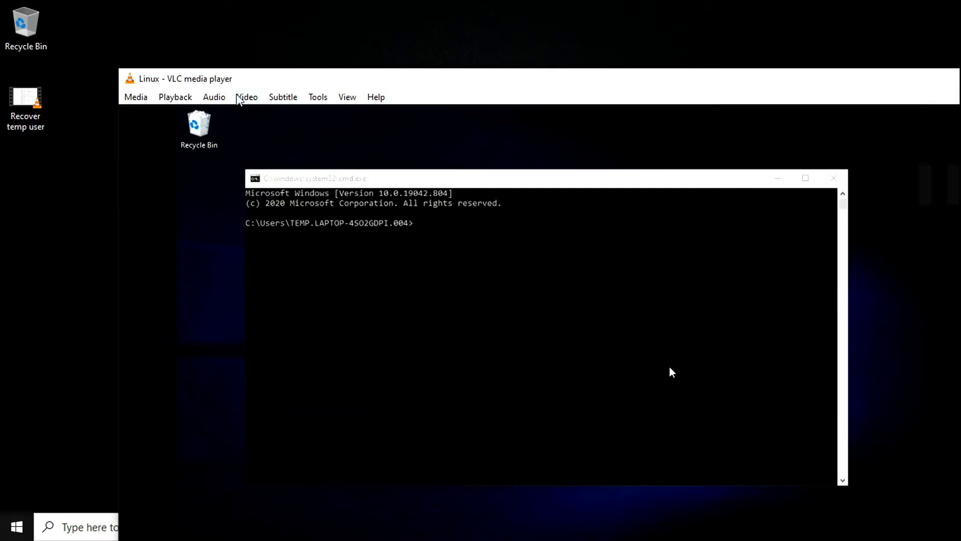
mouse_move(143, 86)
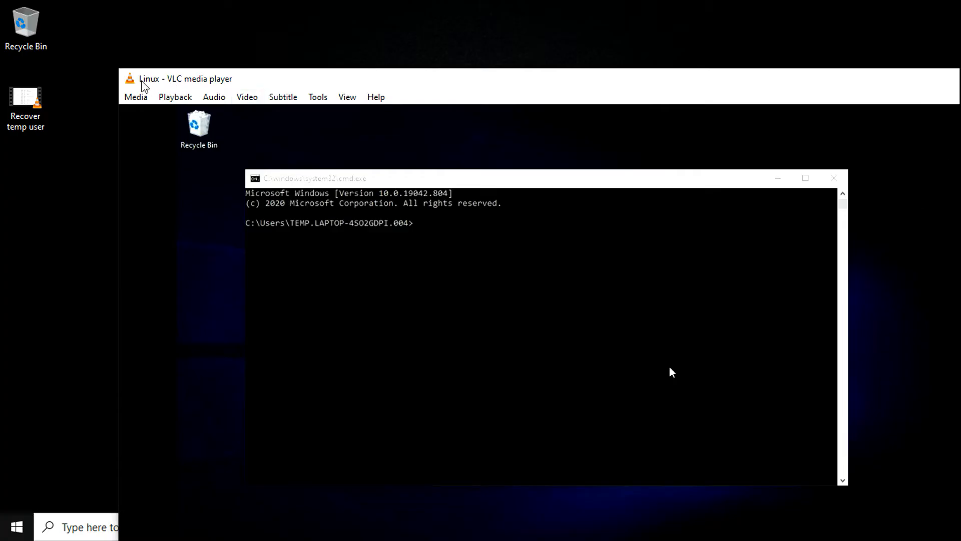
mouse_move(161, 88)
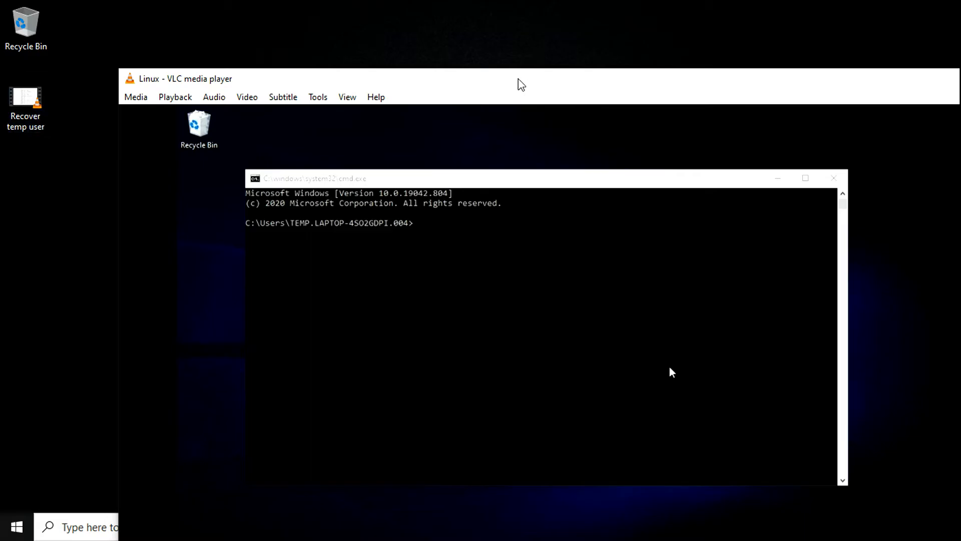
mouse_move(318, 97)
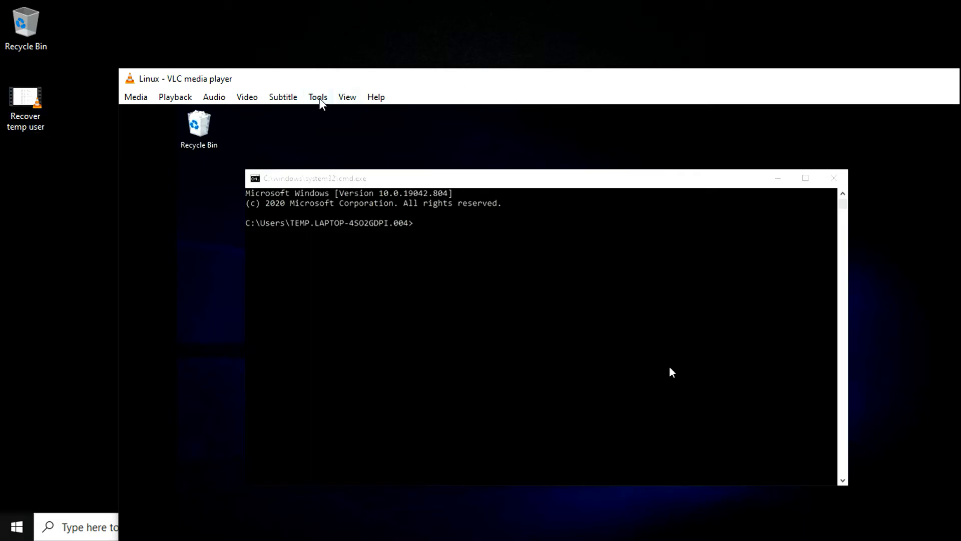
- Open VLC Preferences via Tools and switch Show settings to All (advanced view)
click(317, 97)
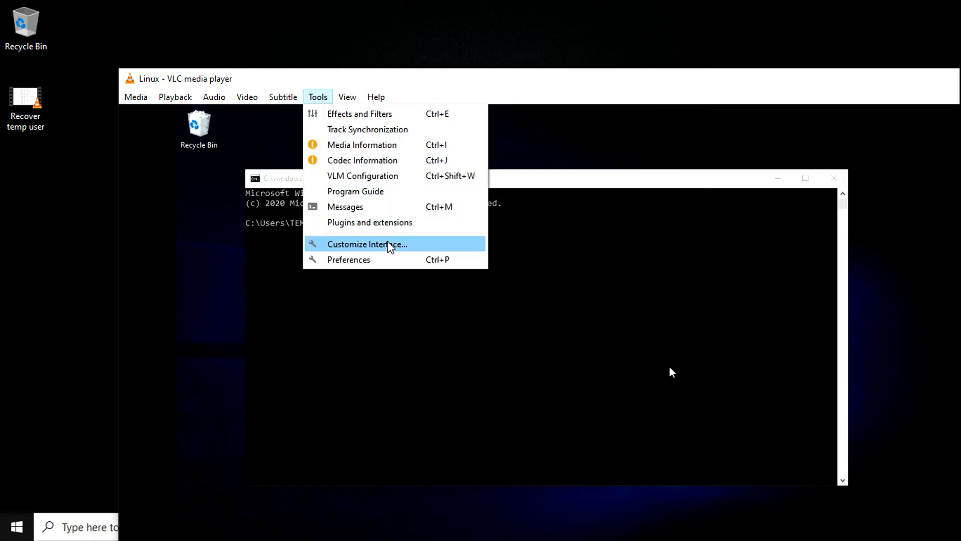
click(349, 259)
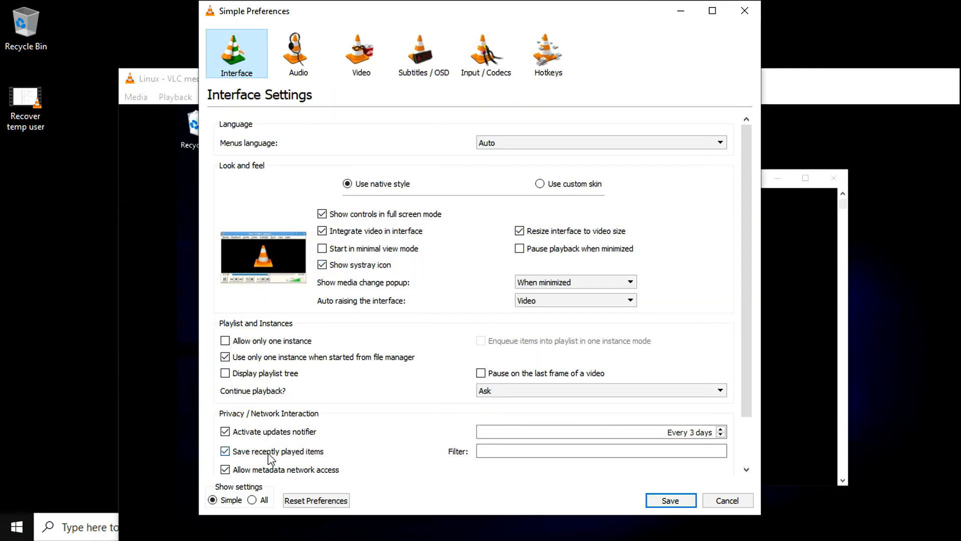
click(252, 500)
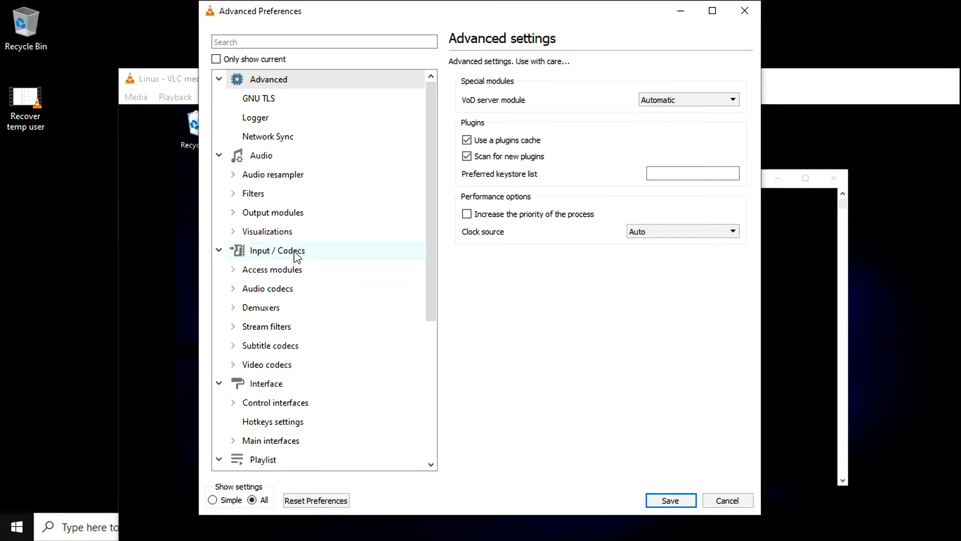
- Under Input / Codecs, change 'Change title according to current media' from $Z to $U and save
click(276, 251)
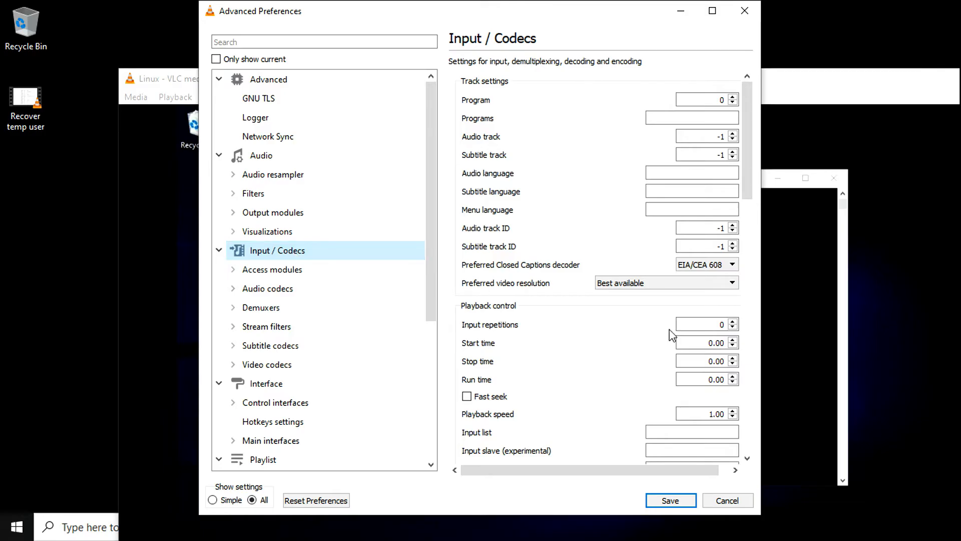
scroll(down, 3)
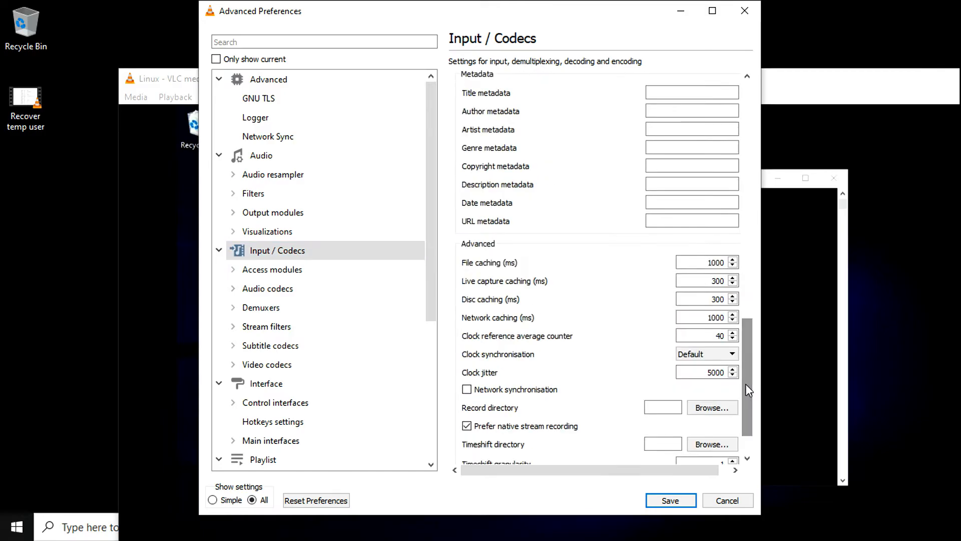
scroll(down, 3)
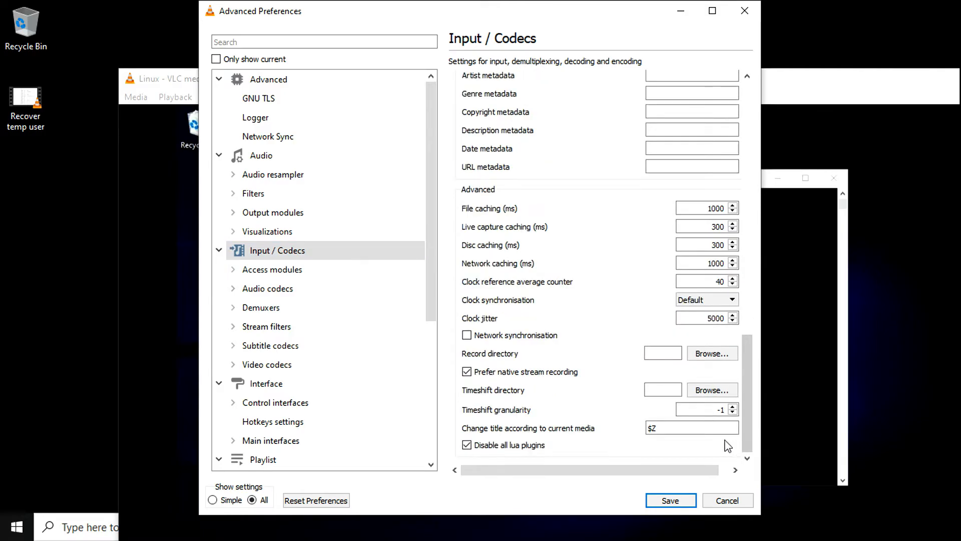
click(692, 428)
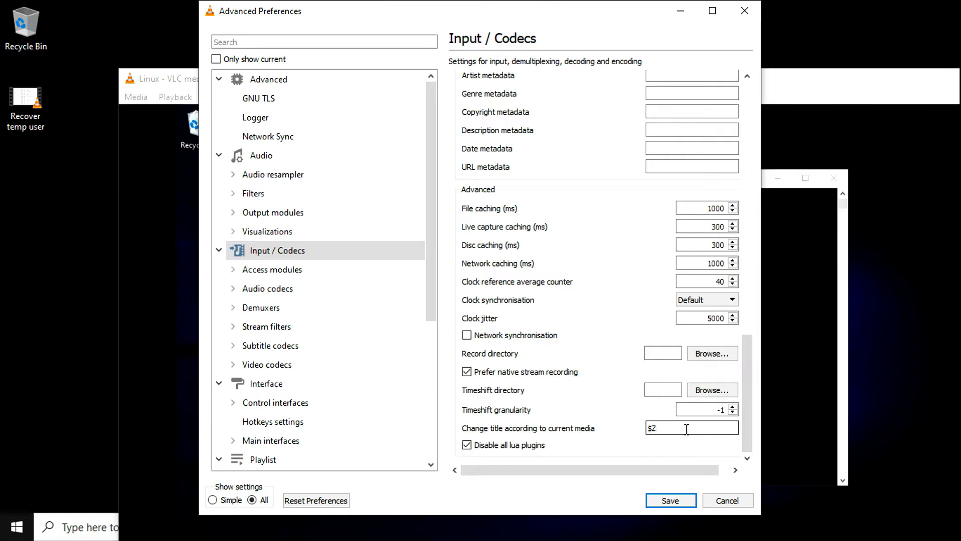
text(U)
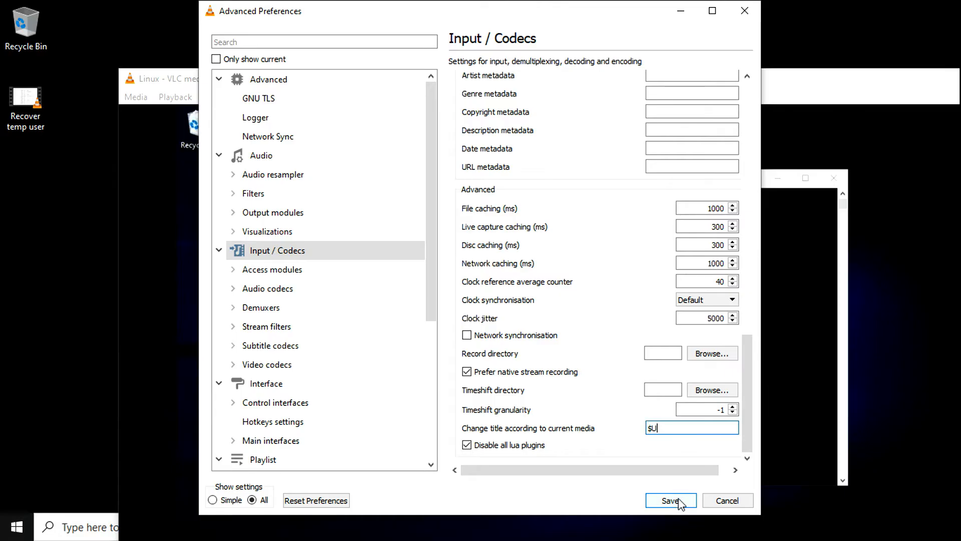
click(670, 501)
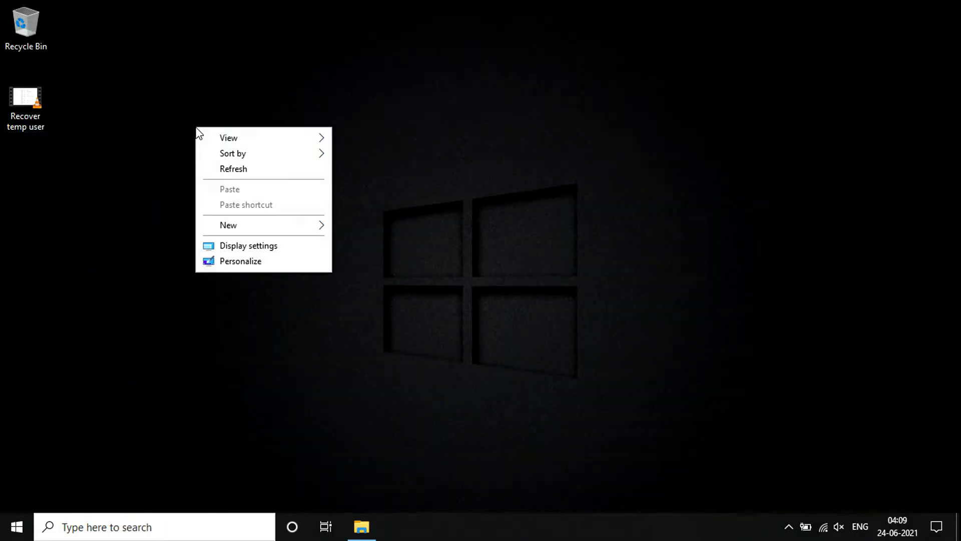
- Reopen the 'Recover temp user' video; VLC's title now reads 'Recover temp user.mp4'
click(67, 137)
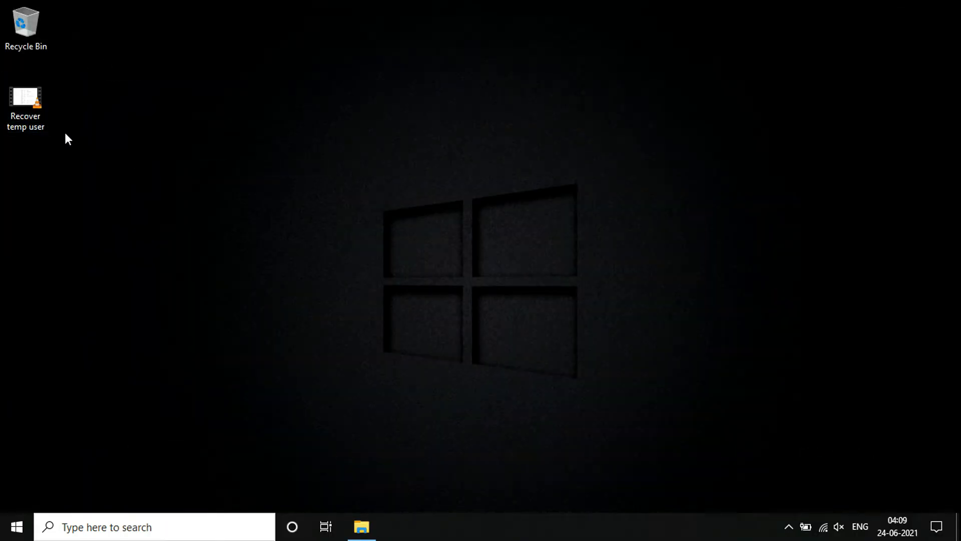
double_click(26, 103)
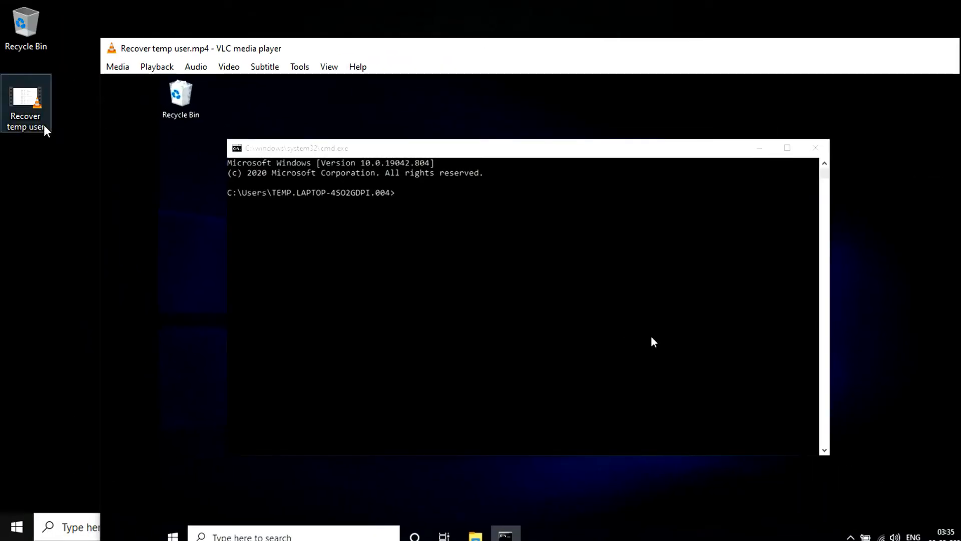
mouse_move(15, 109)
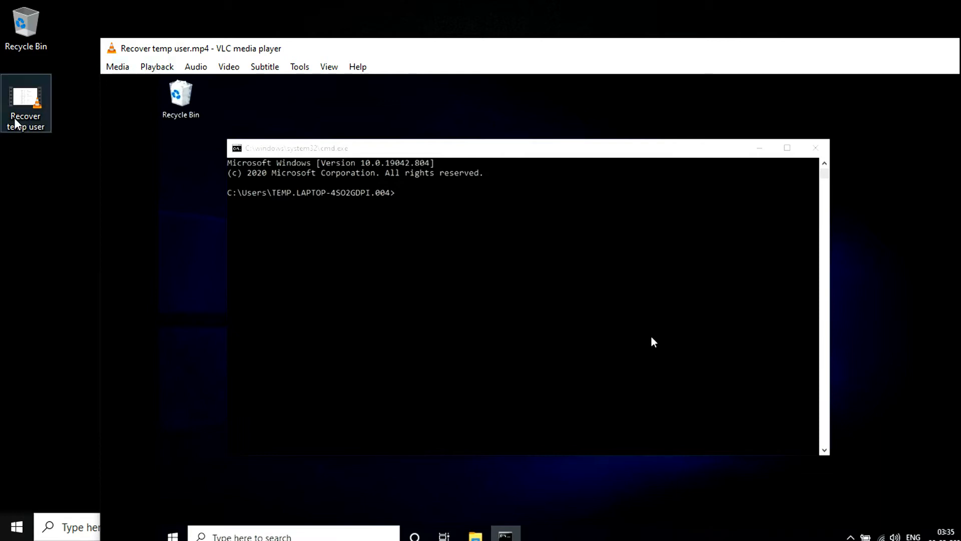
mouse_move(324, 204)
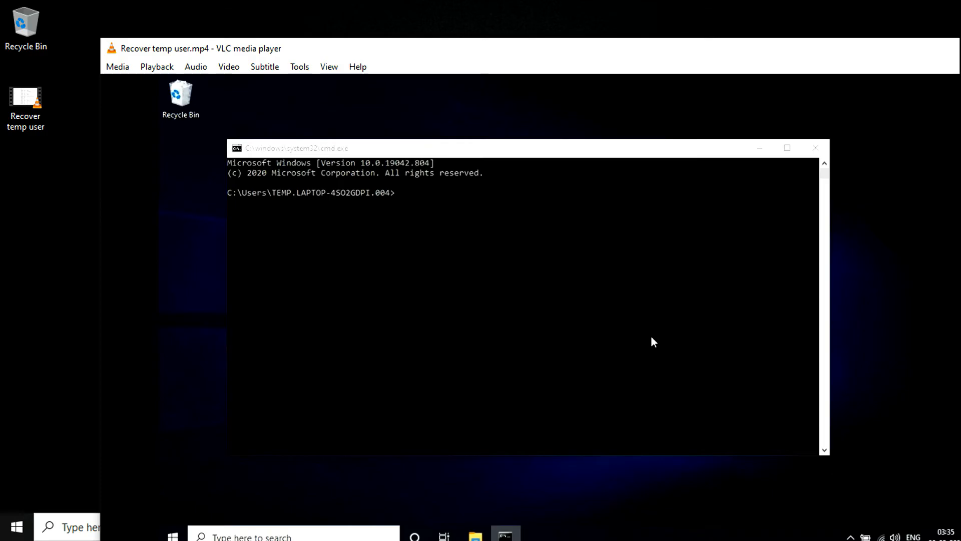
mouse_move(479, 206)
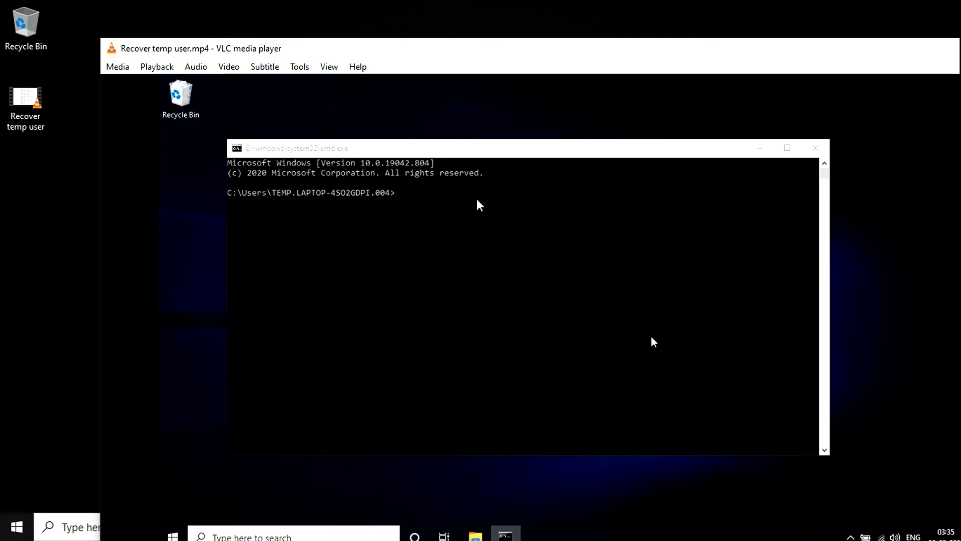
mouse_move(300, 66)
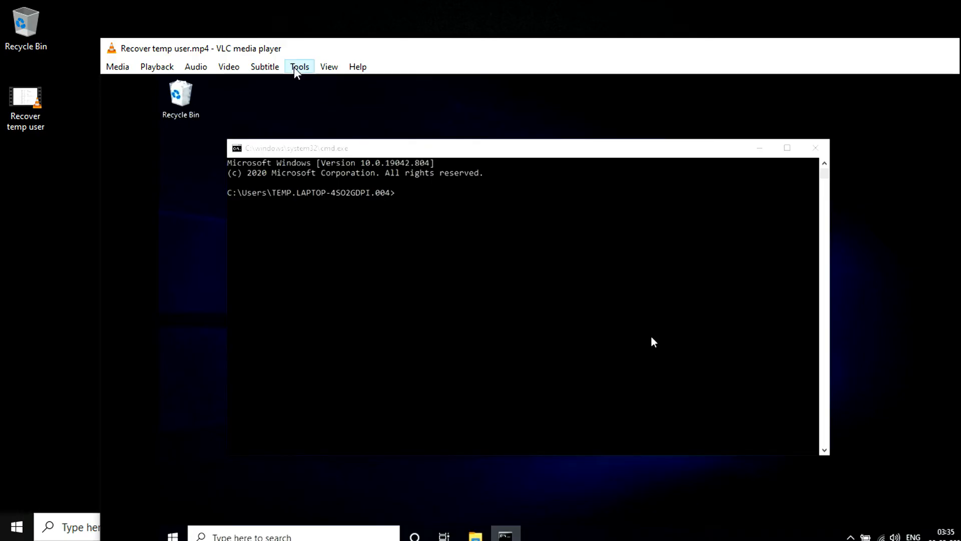
- Open VLC Preferences again and show All settings in the Advanced Preferences view
click(299, 66)
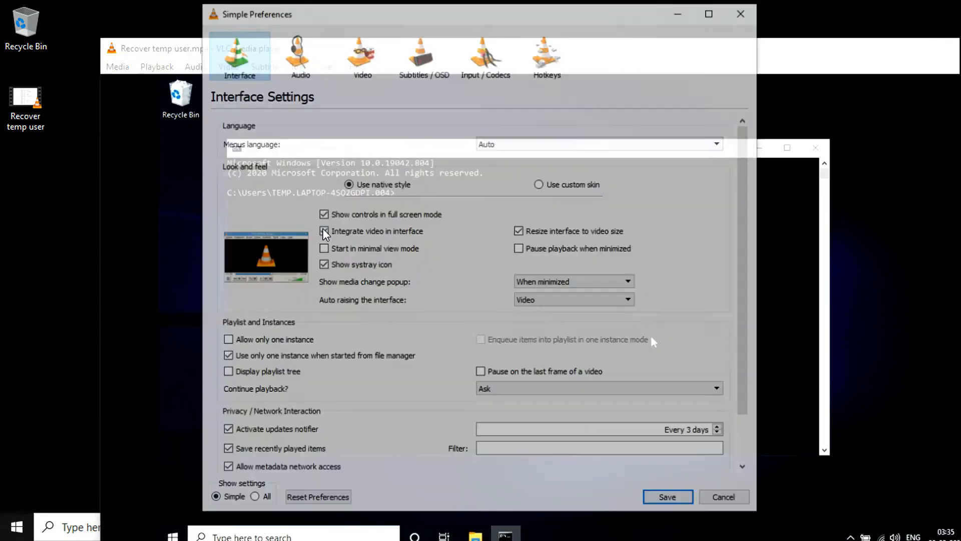
click(324, 231)
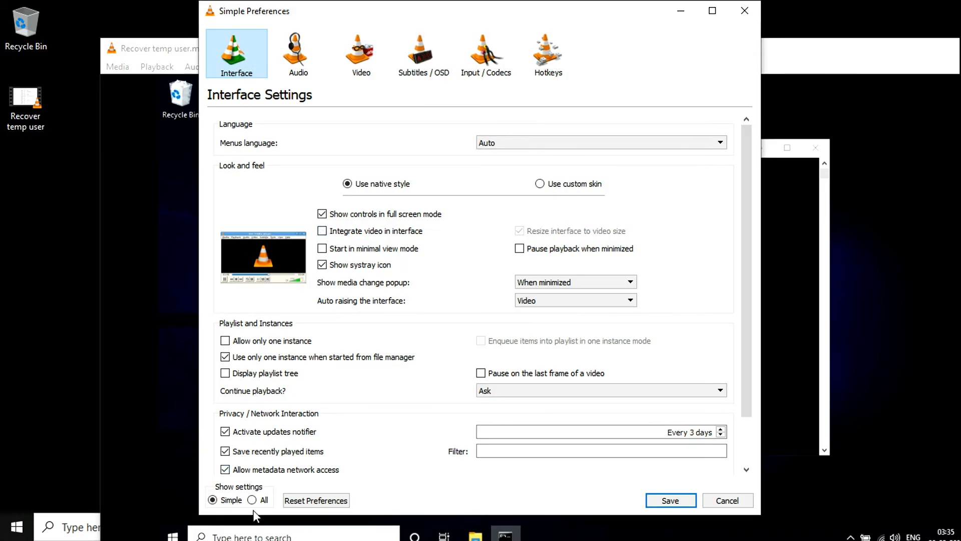
click(252, 500)
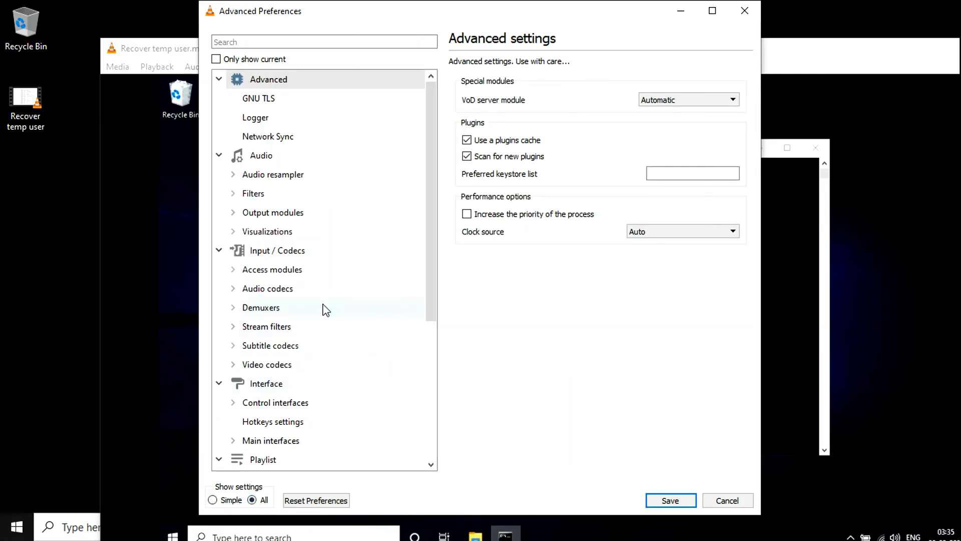
- Under Input / Codecs, set 'Change title according to current media' back to $Z and save
click(276, 250)
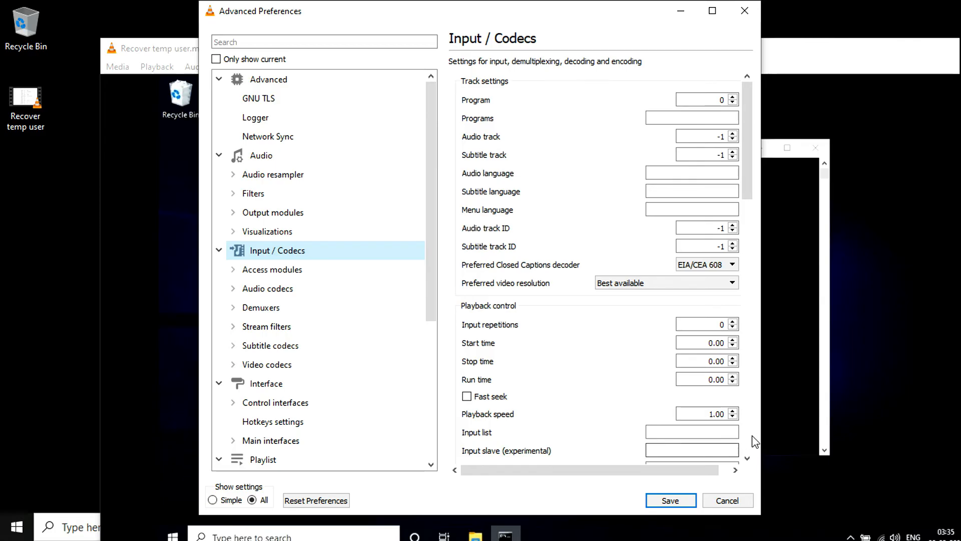
scroll(down, 3)
text($)
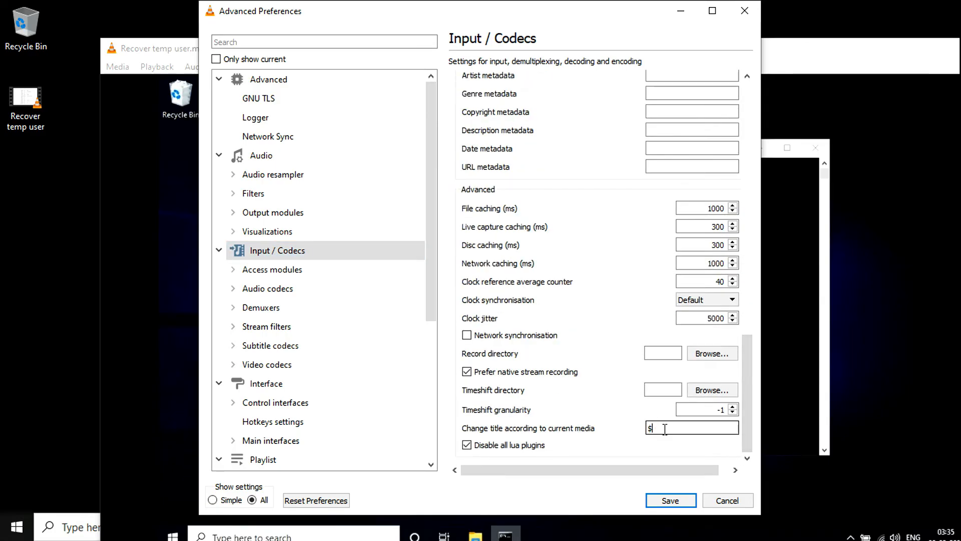
text(Z)
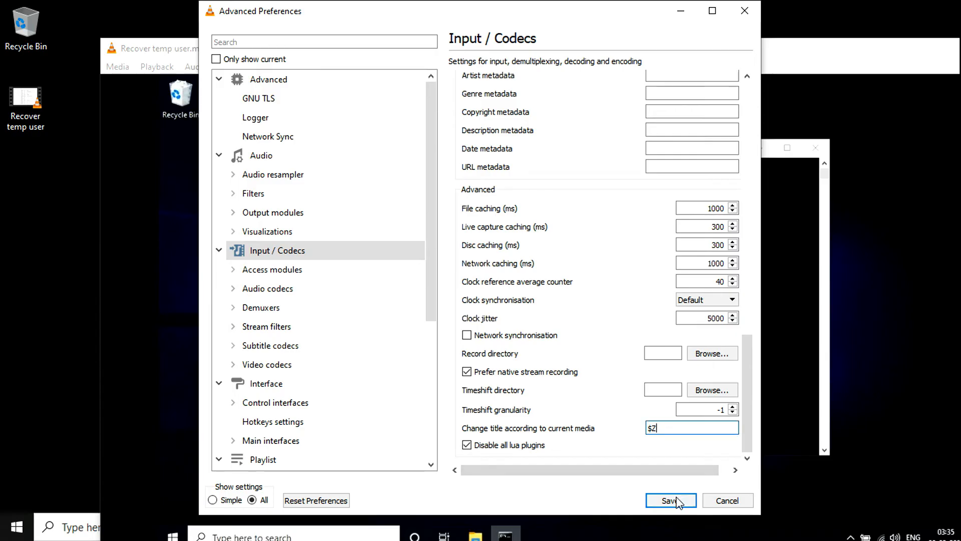
click(670, 501)
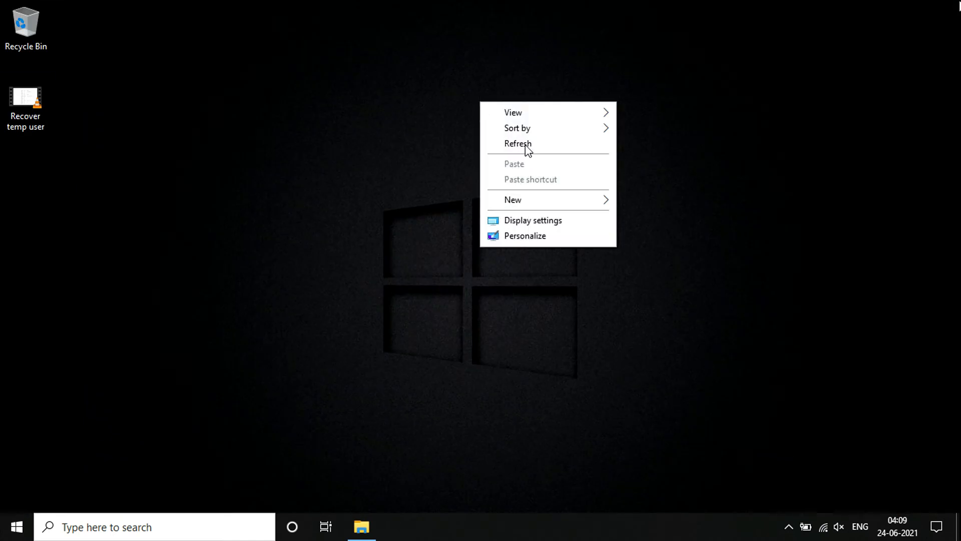
- Refresh the desktop and open the Properties dialog of the 'Recover temp user' video file
click(518, 143)
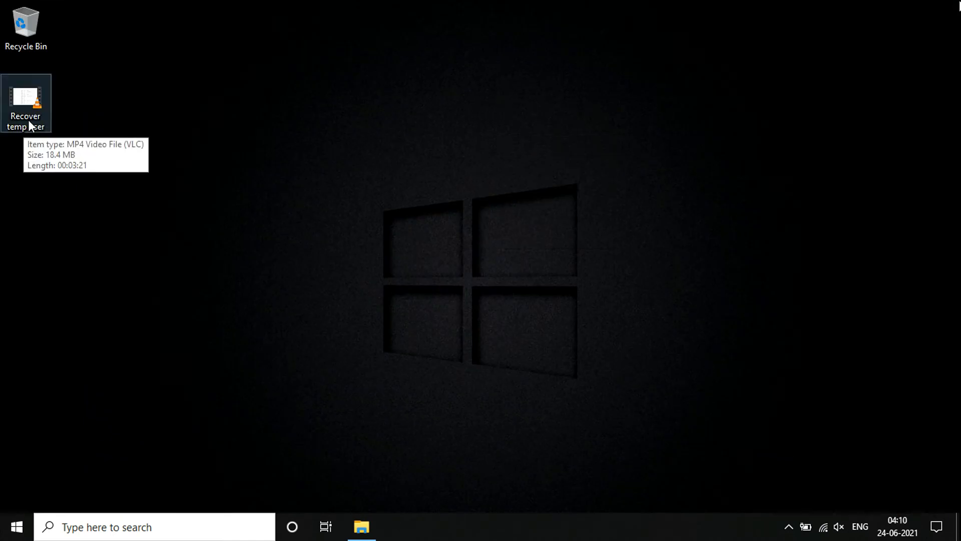
double_click(26, 102)
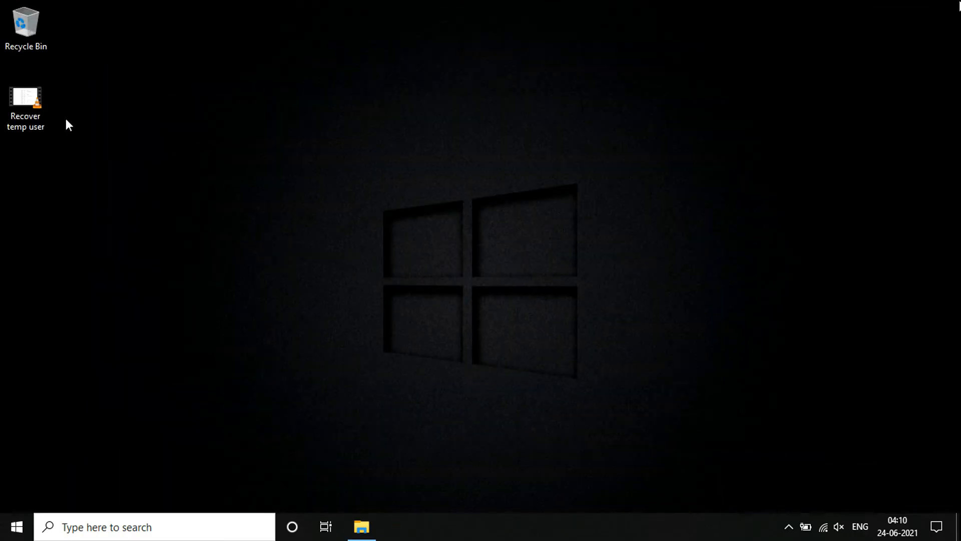
click(26, 101)
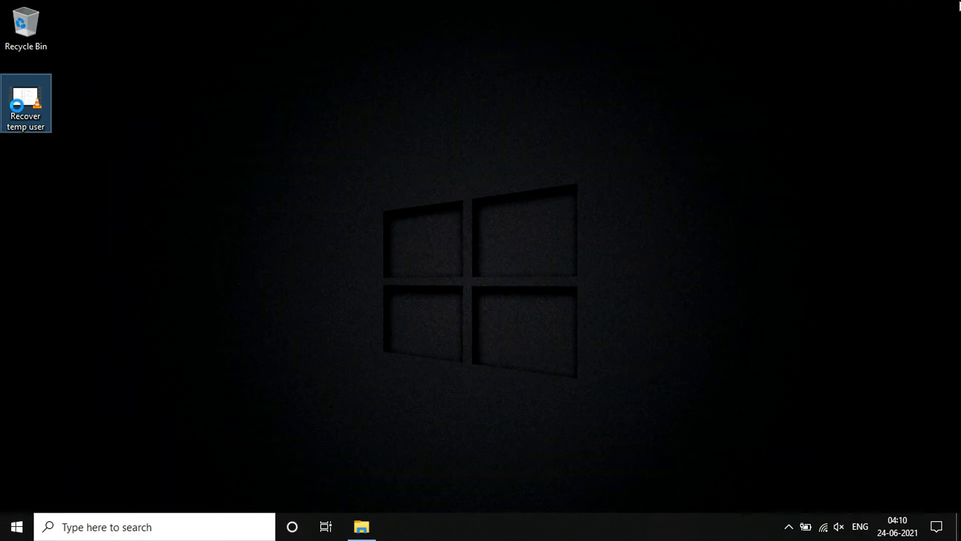
right_click(26, 103)
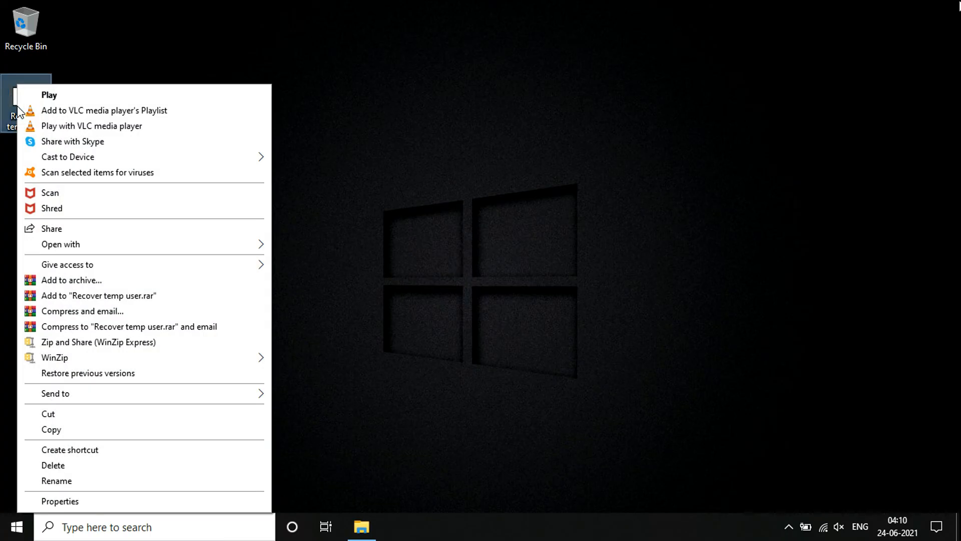
click(59, 500)
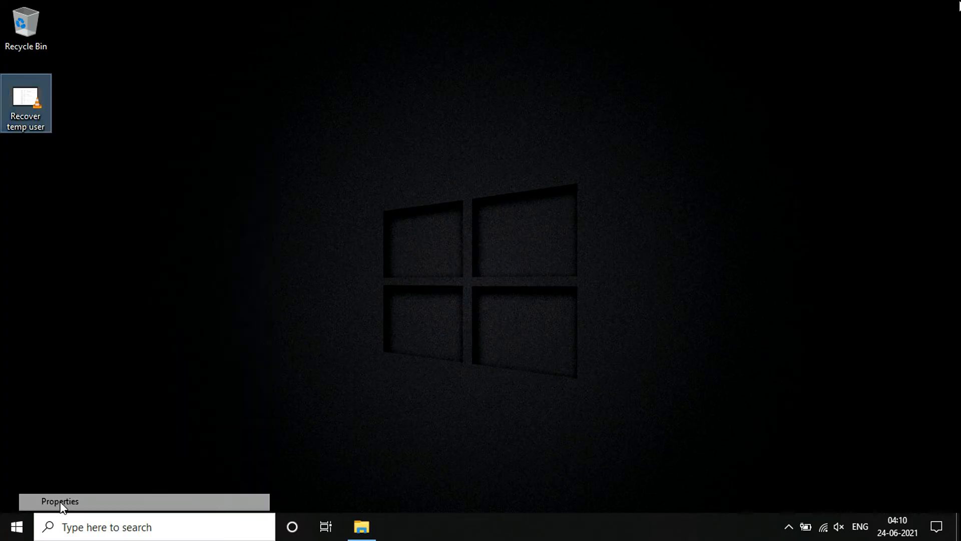
click(59, 502)
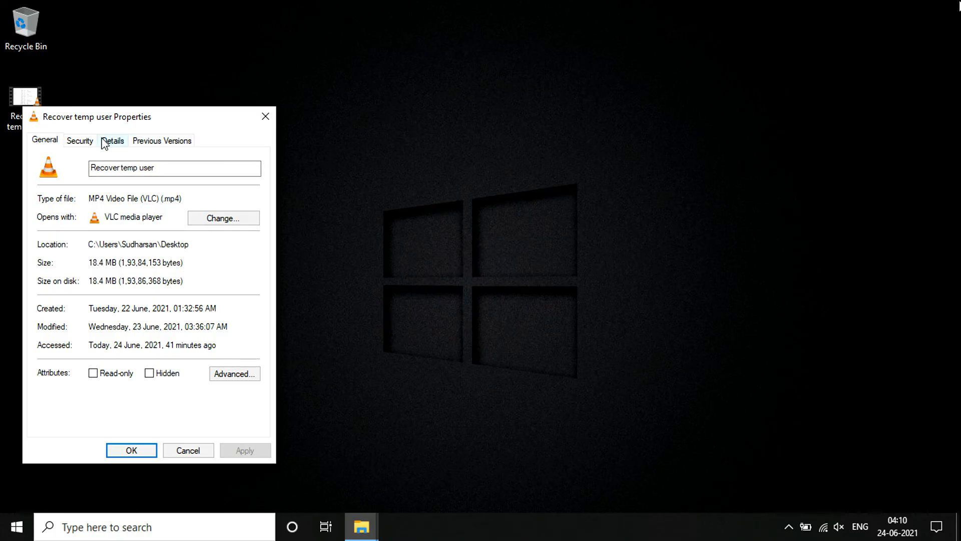
- On the Details tab, delete the 'Linux' Title value and confirm with OK
click(113, 141)
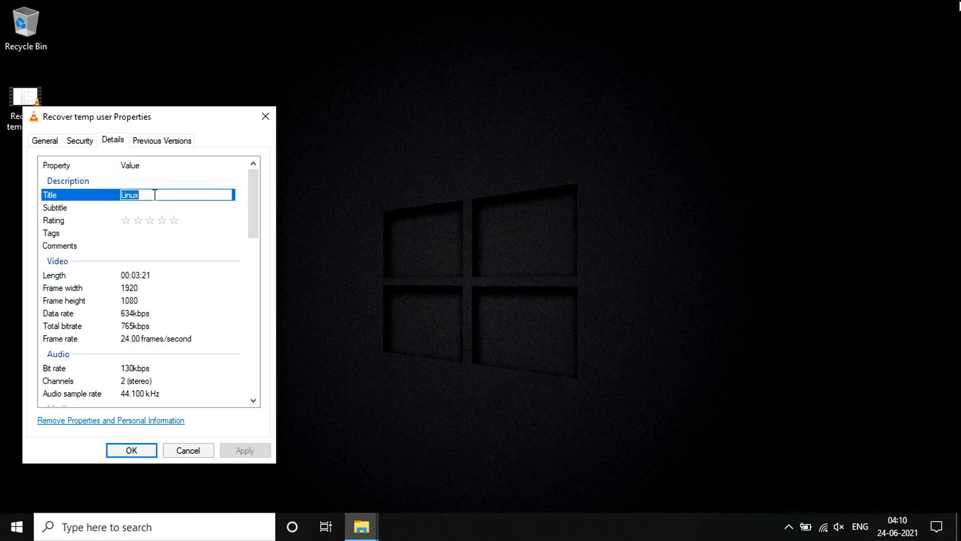
key(Delete)
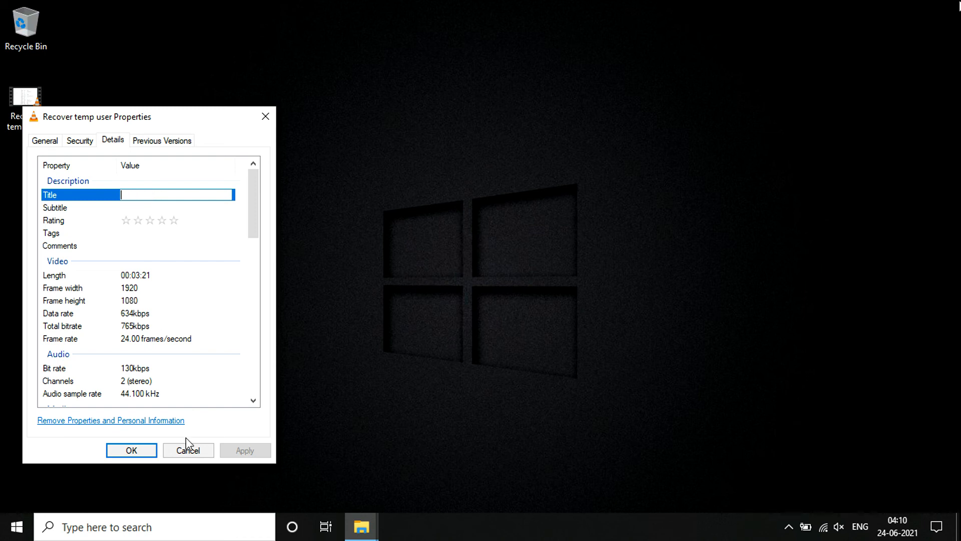
right_click(199, 213)
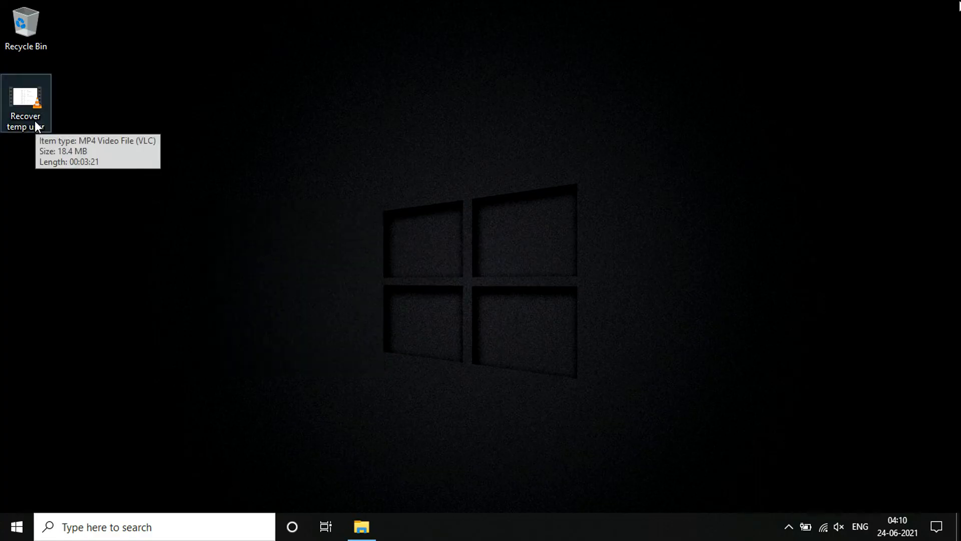
- Open the video in VLC; the title bar now shows 'Recover temp user.mp4' instead of 'Linux'
double_click(26, 102)
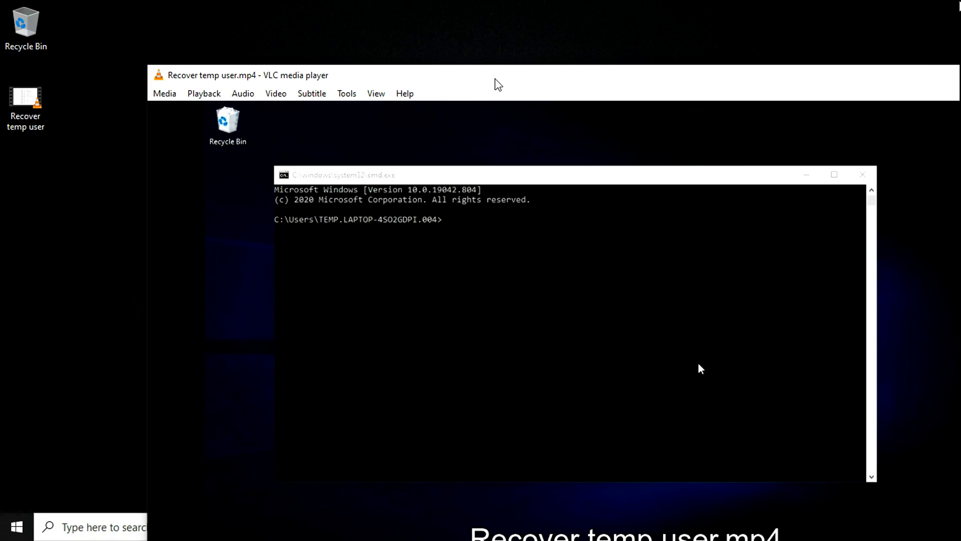
mouse_move(59, 116)
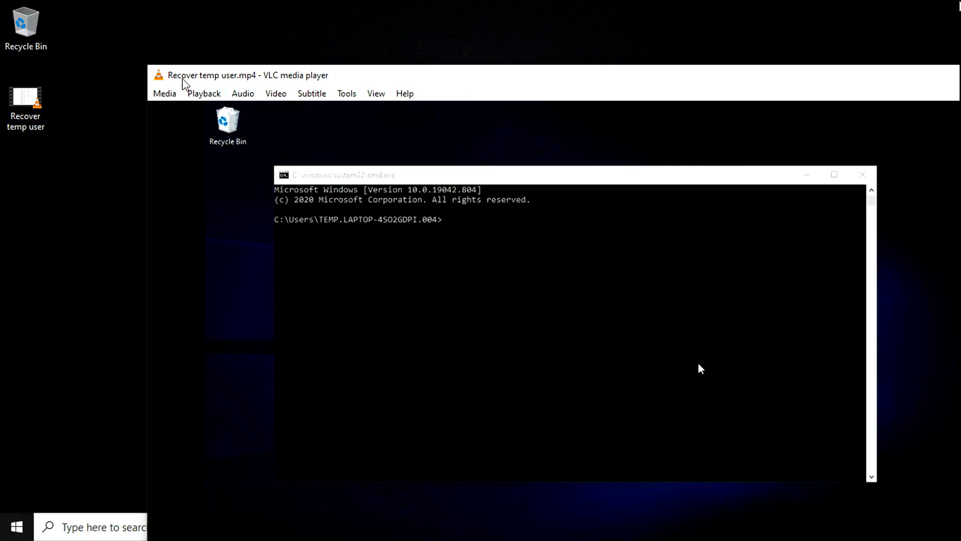
mouse_move(228, 83)
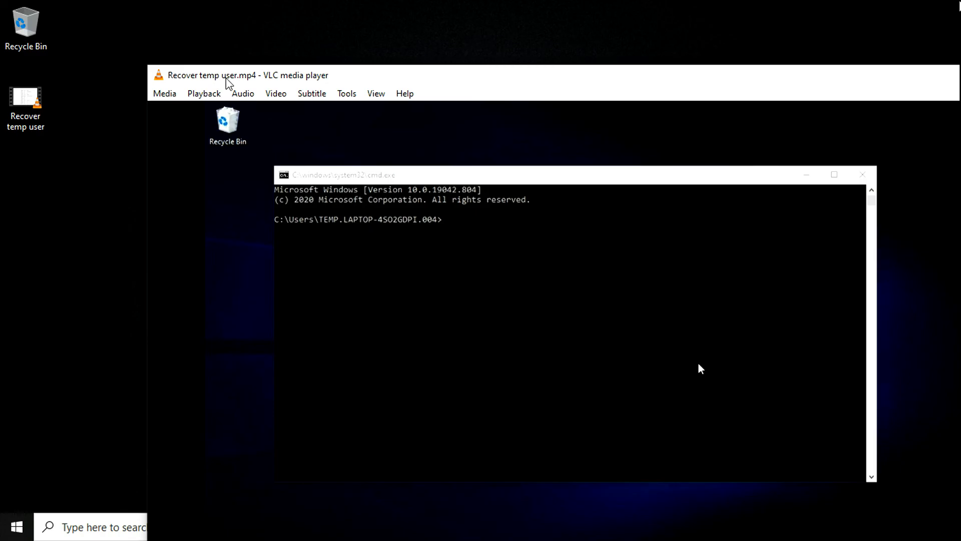